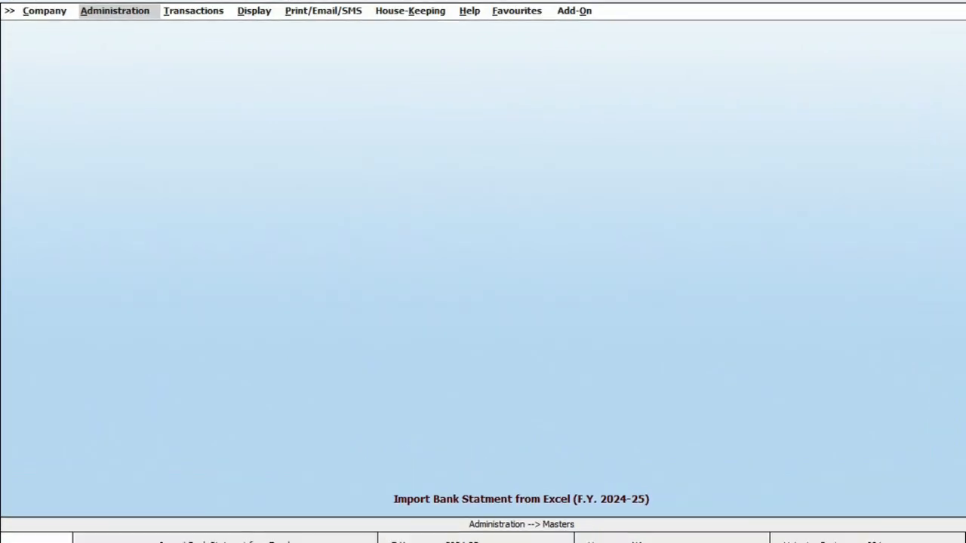
# Tick Bank Reconciliation under Banking Options in Features / Options and save, answering Yes
pyautogui.click(115, 11)
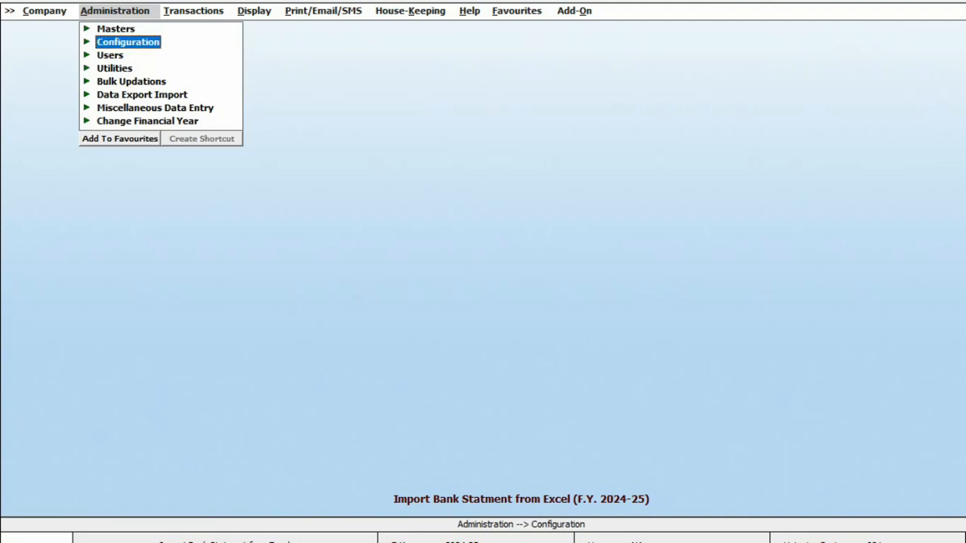
pyautogui.click(128, 41)
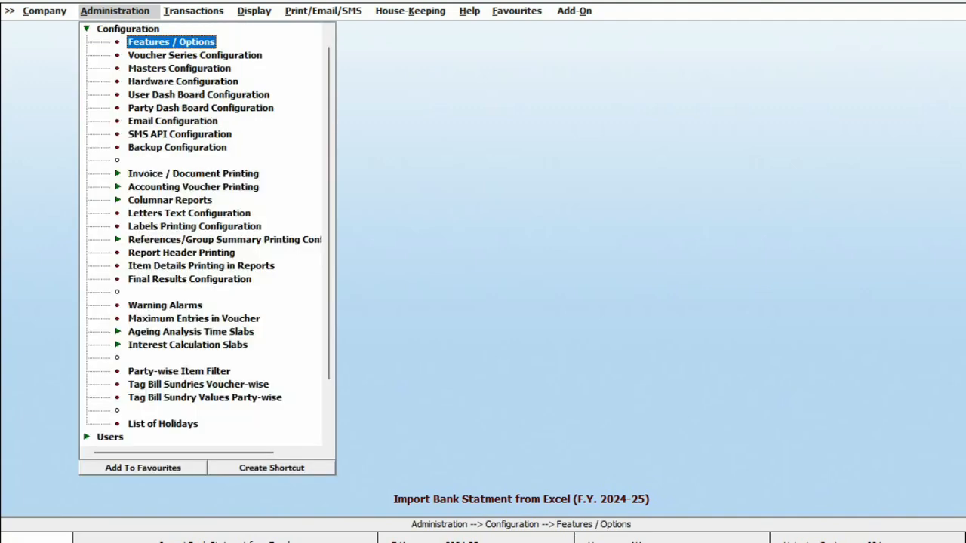
pyautogui.click(170, 42)
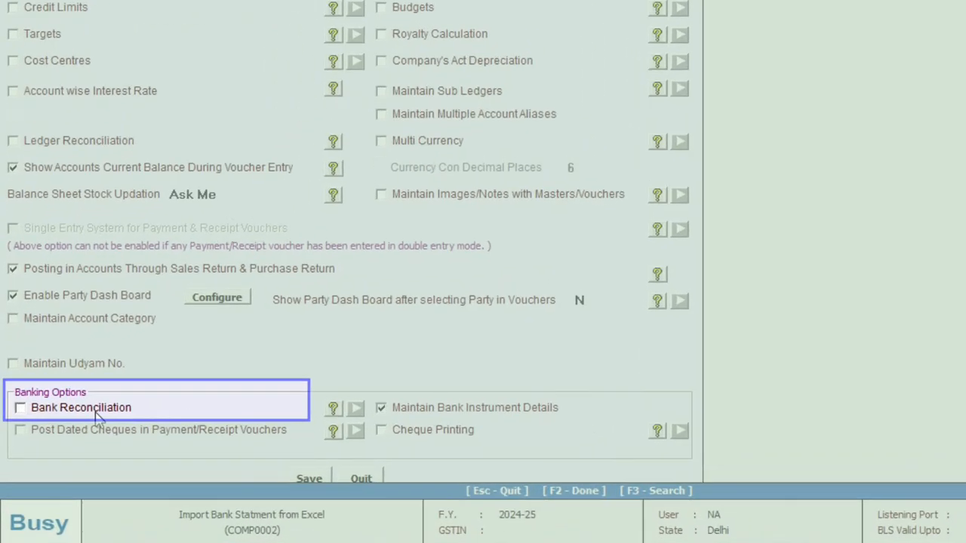
pyautogui.click(20, 408)
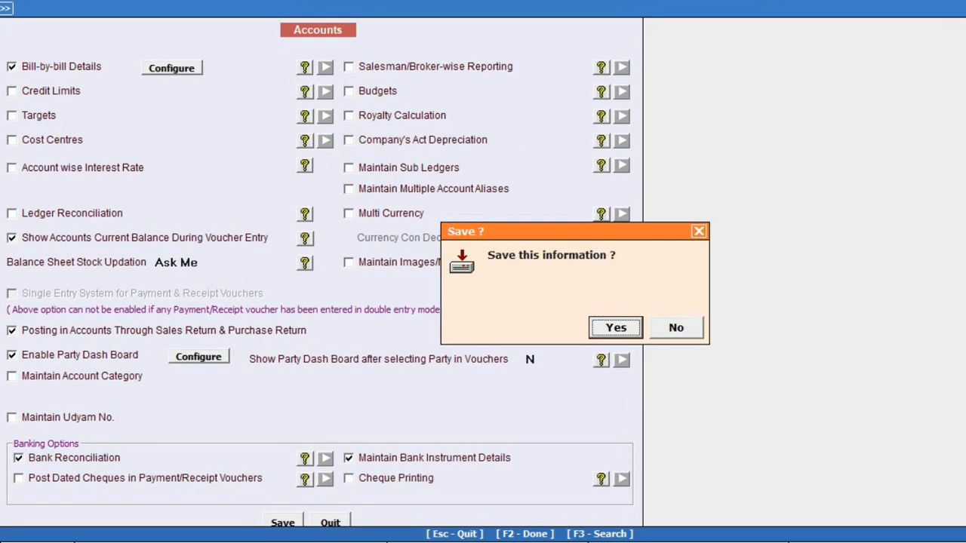
pyautogui.click(614, 327)
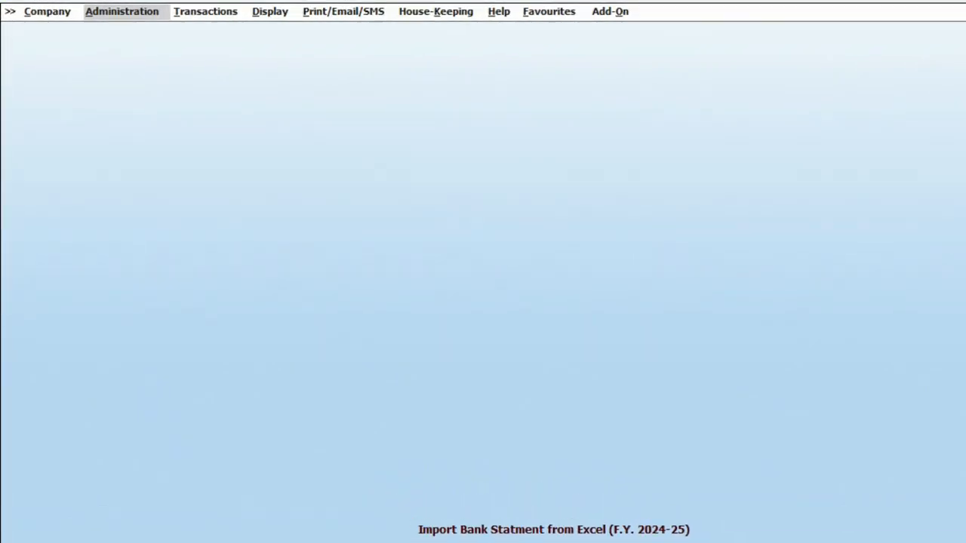
# Open Import Bank Statement, choosing the HDFC Bank format and the Main voucher series
pyautogui.click(122, 11)
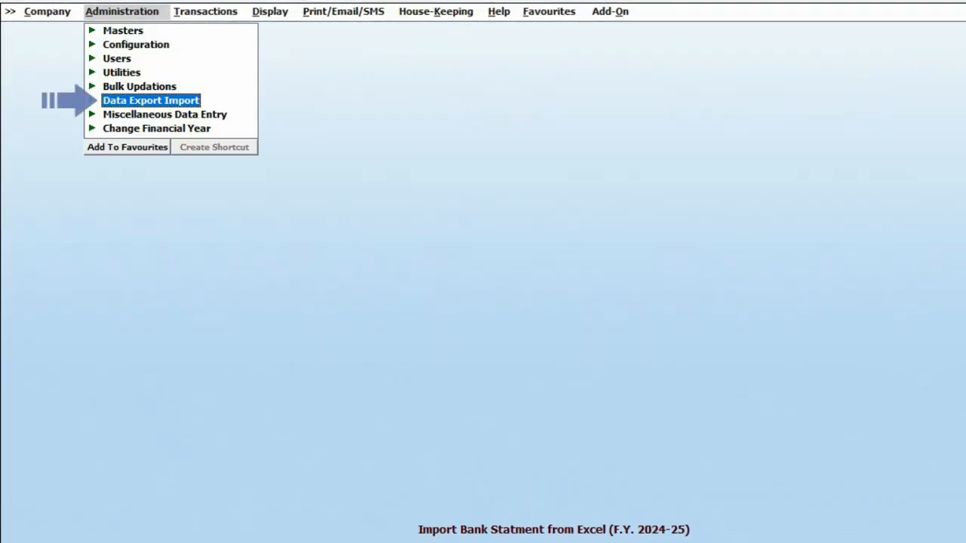
pyautogui.click(151, 100)
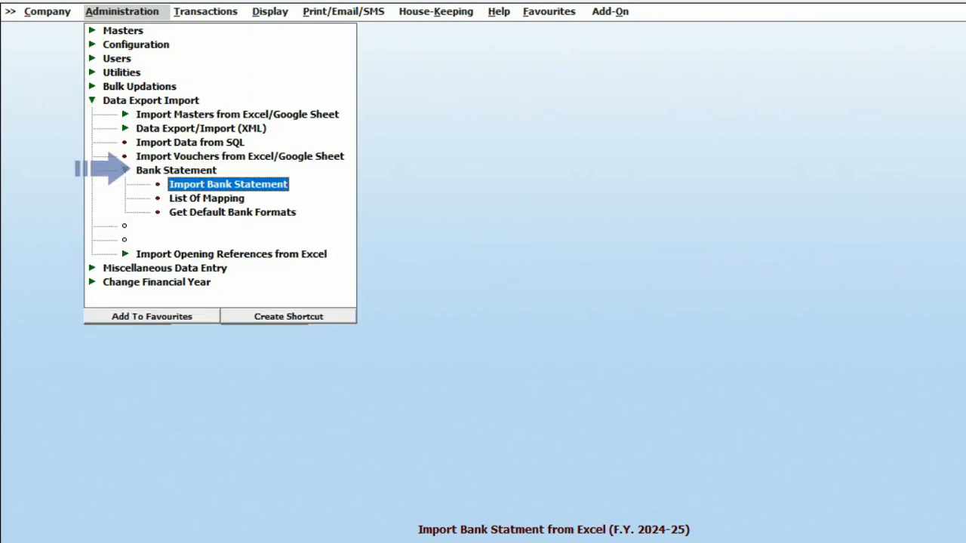
pyautogui.click(227, 184)
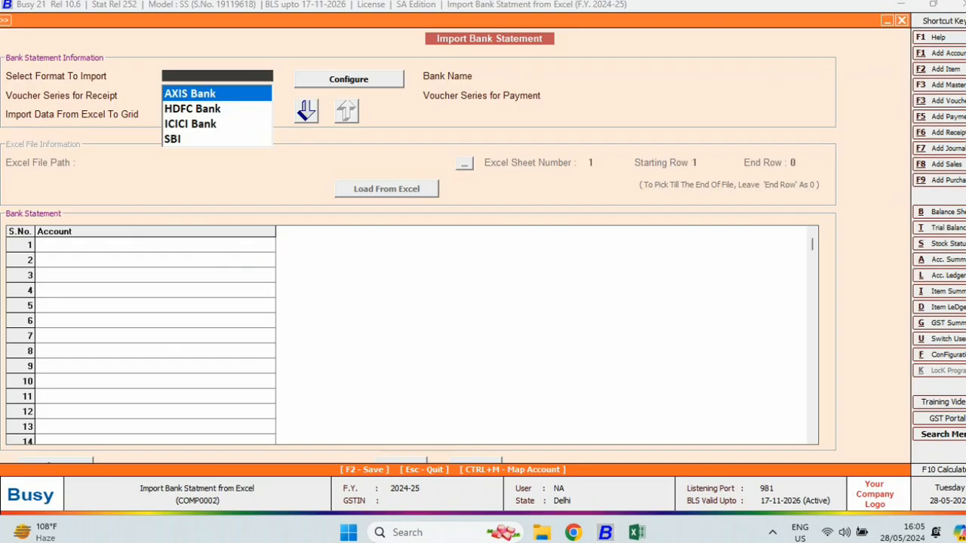
pyautogui.click(191, 108)
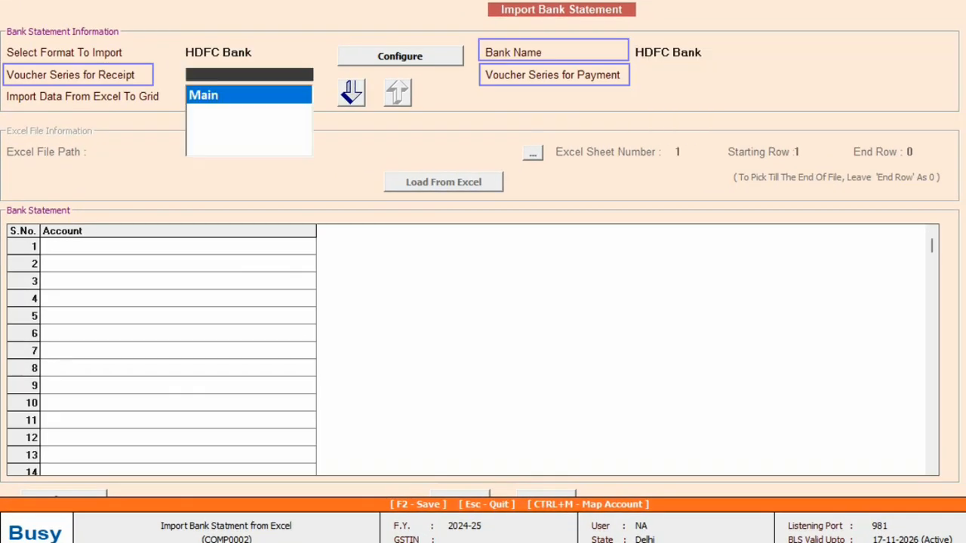
pyautogui.click(203, 95)
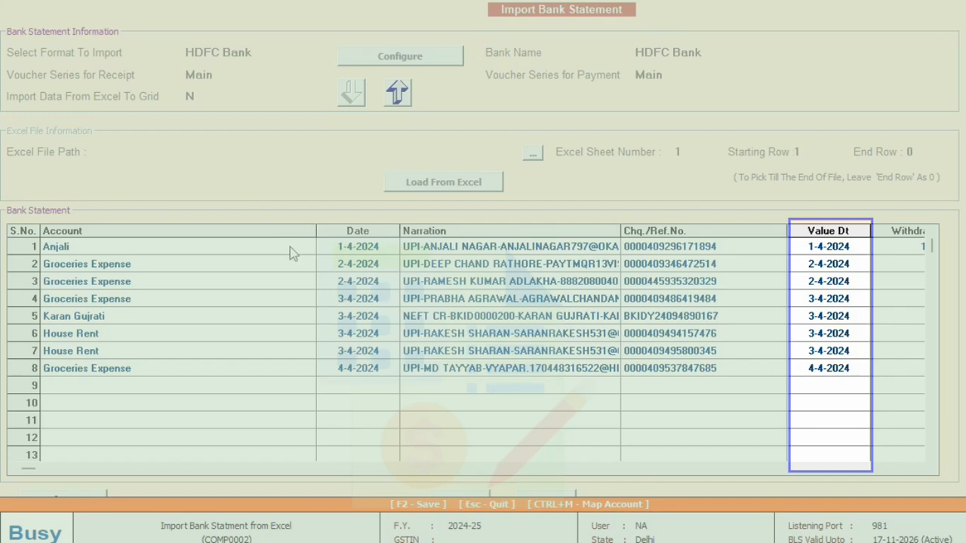
# Save the imported entries, confirm with Yes, and dismiss the 8-vouchers-created message
pyautogui.click(400, 56)
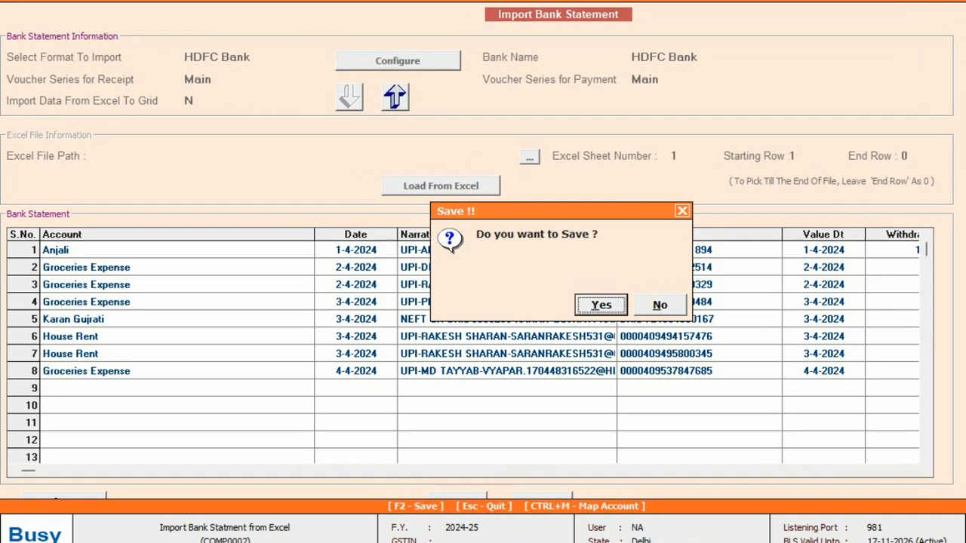
pyautogui.click(601, 304)
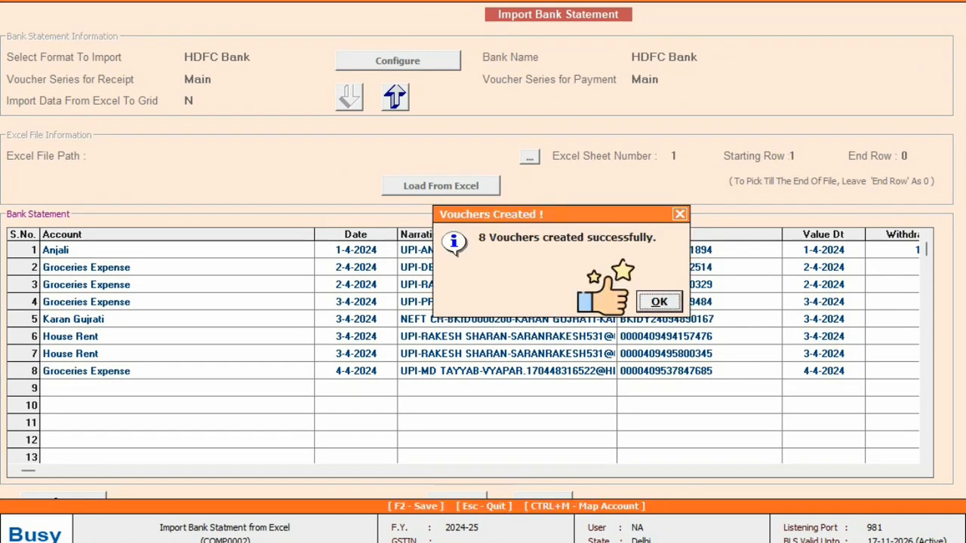
pyautogui.click(658, 301)
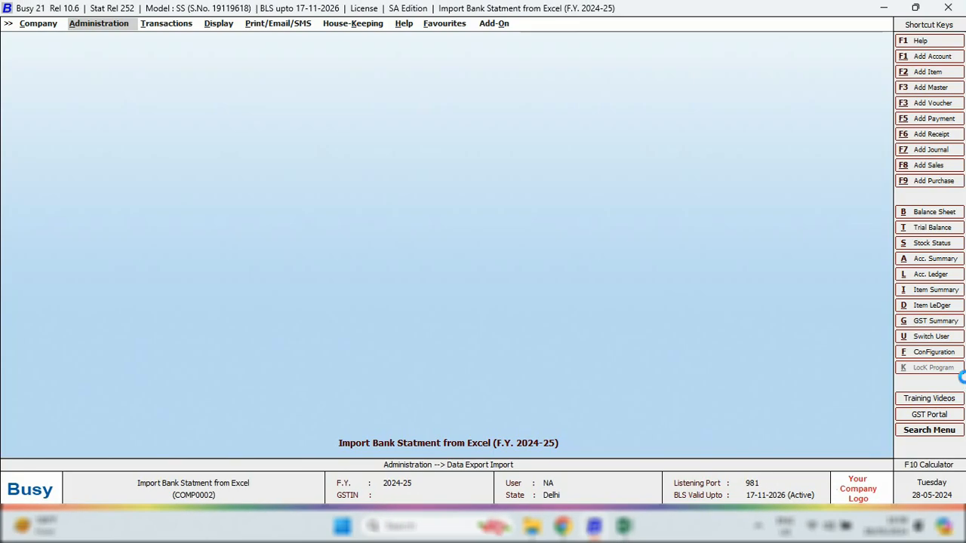
# Generate the Bank Reconciliation 'Show All Entries' report for HDFC Bank
pyautogui.click(218, 24)
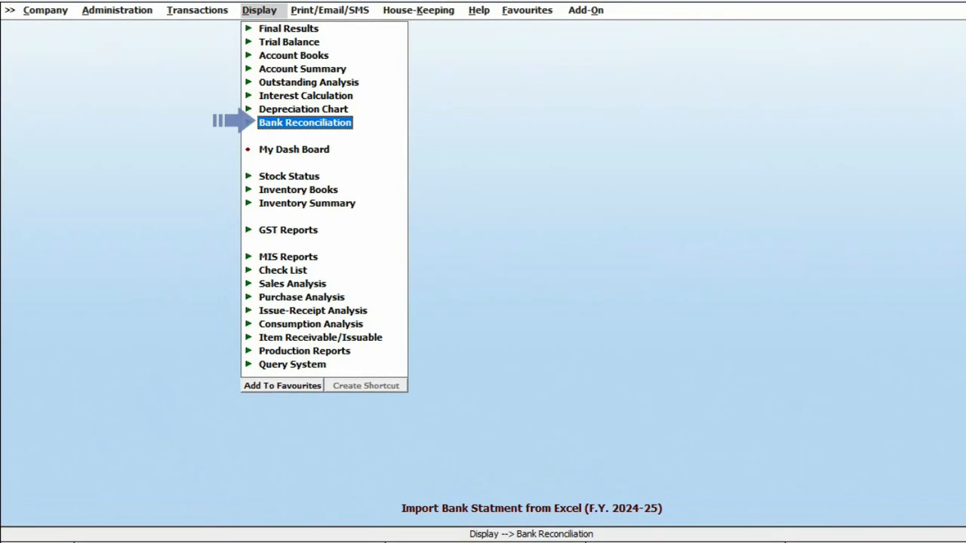
pyautogui.click(305, 122)
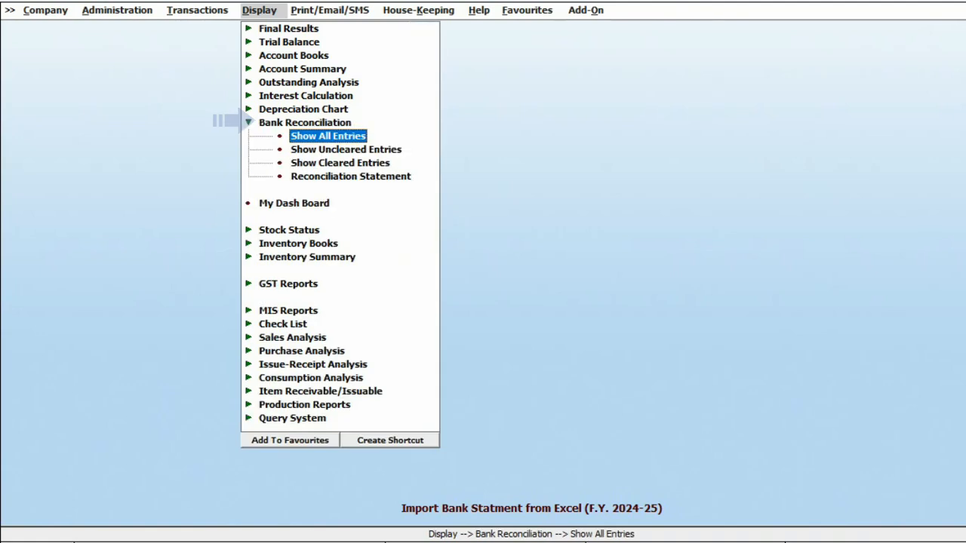
pyautogui.click(328, 136)
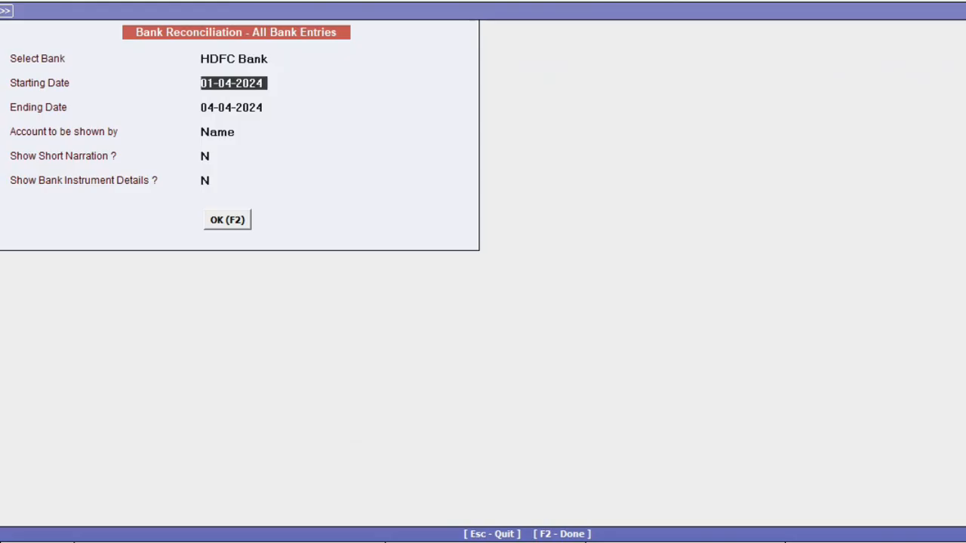
pyautogui.click(226, 219)
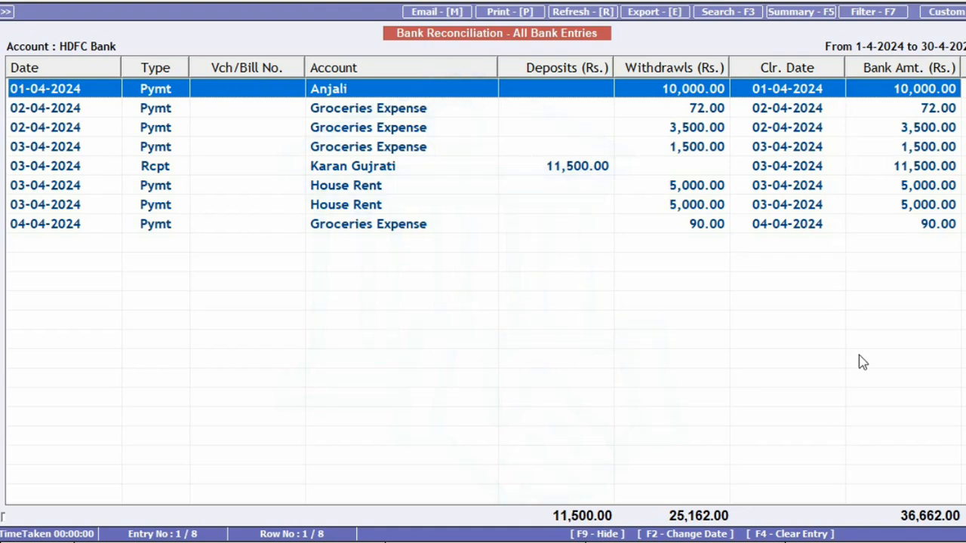
pyautogui.click(786, 68)
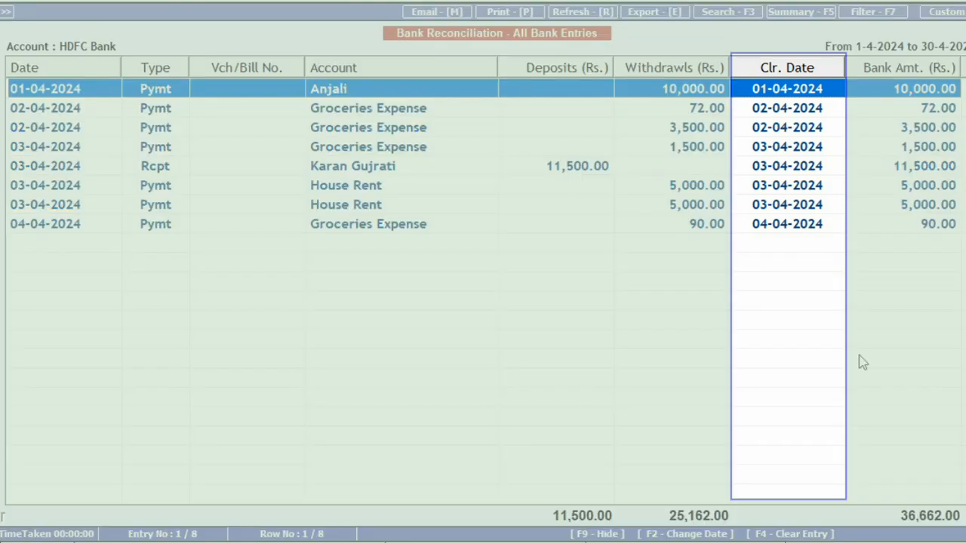